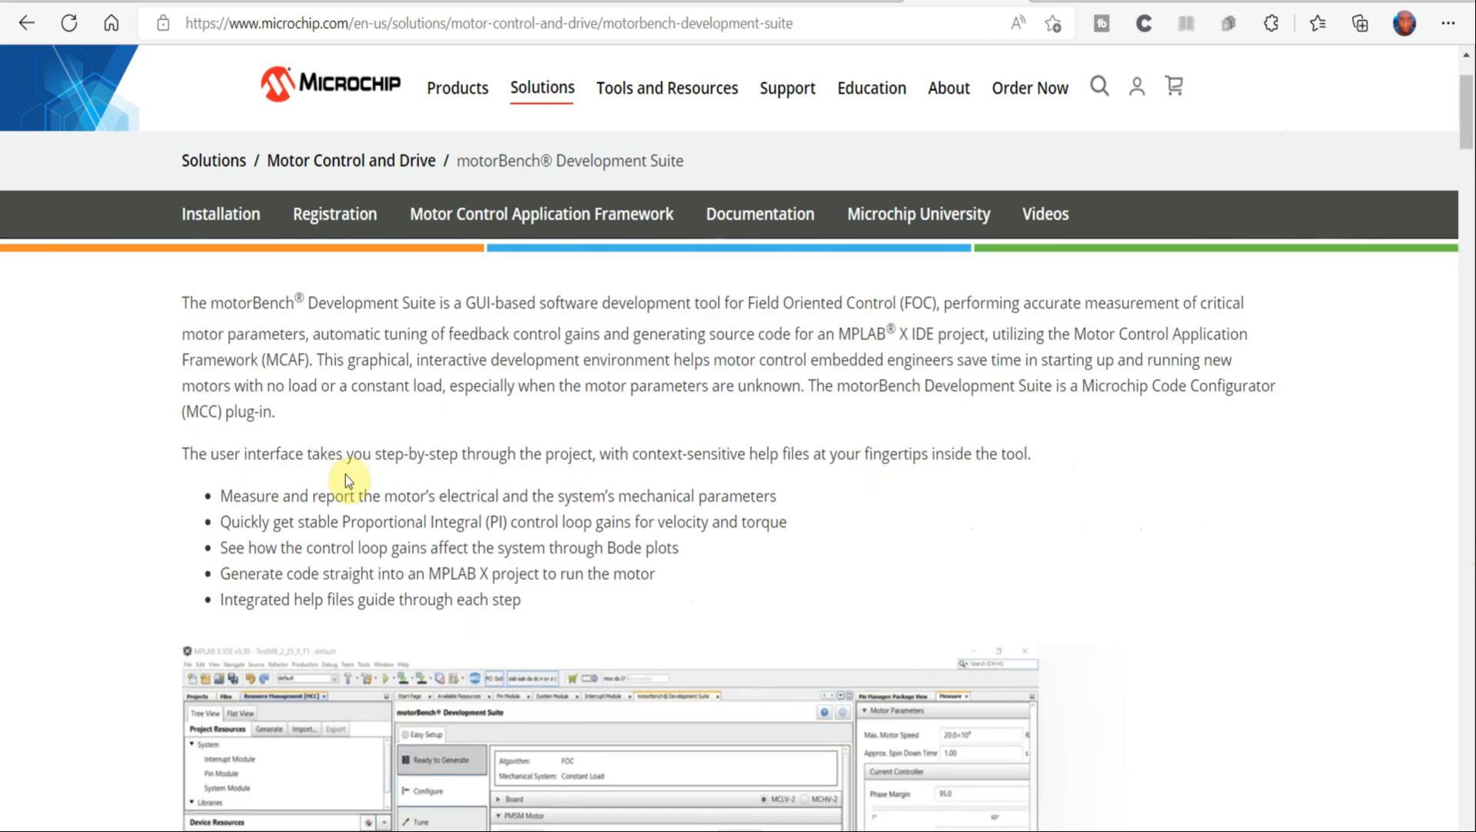
mouse_move(673, 356)
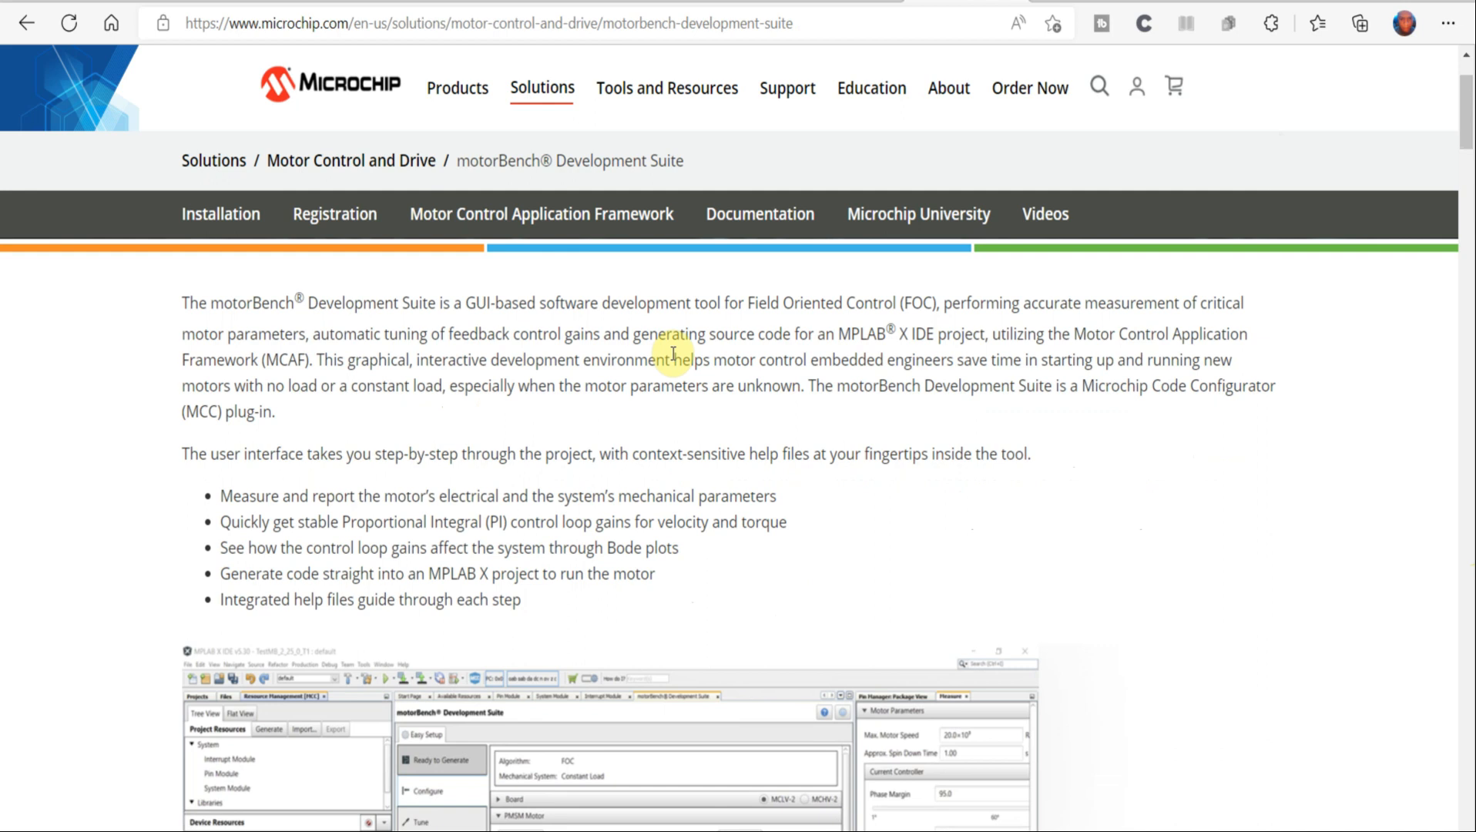
mouse_move(391, 526)
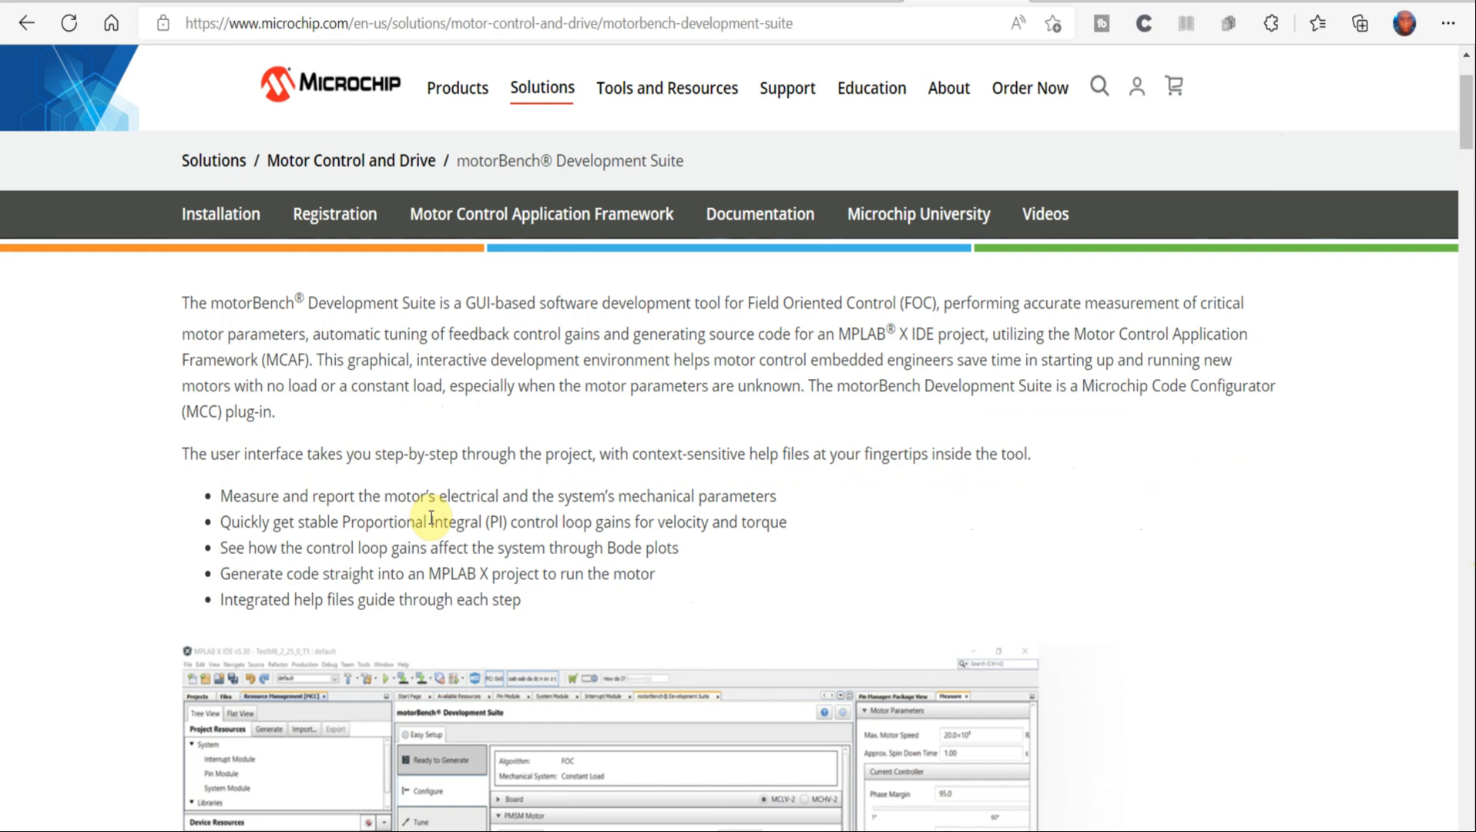
- Switch to File Explorer showing the MLA usb\host demo folders (cdc_basic, hid_keyboard, hid_mouse, msd_data_logger, msd_simple_demo)
scroll(down, 3)
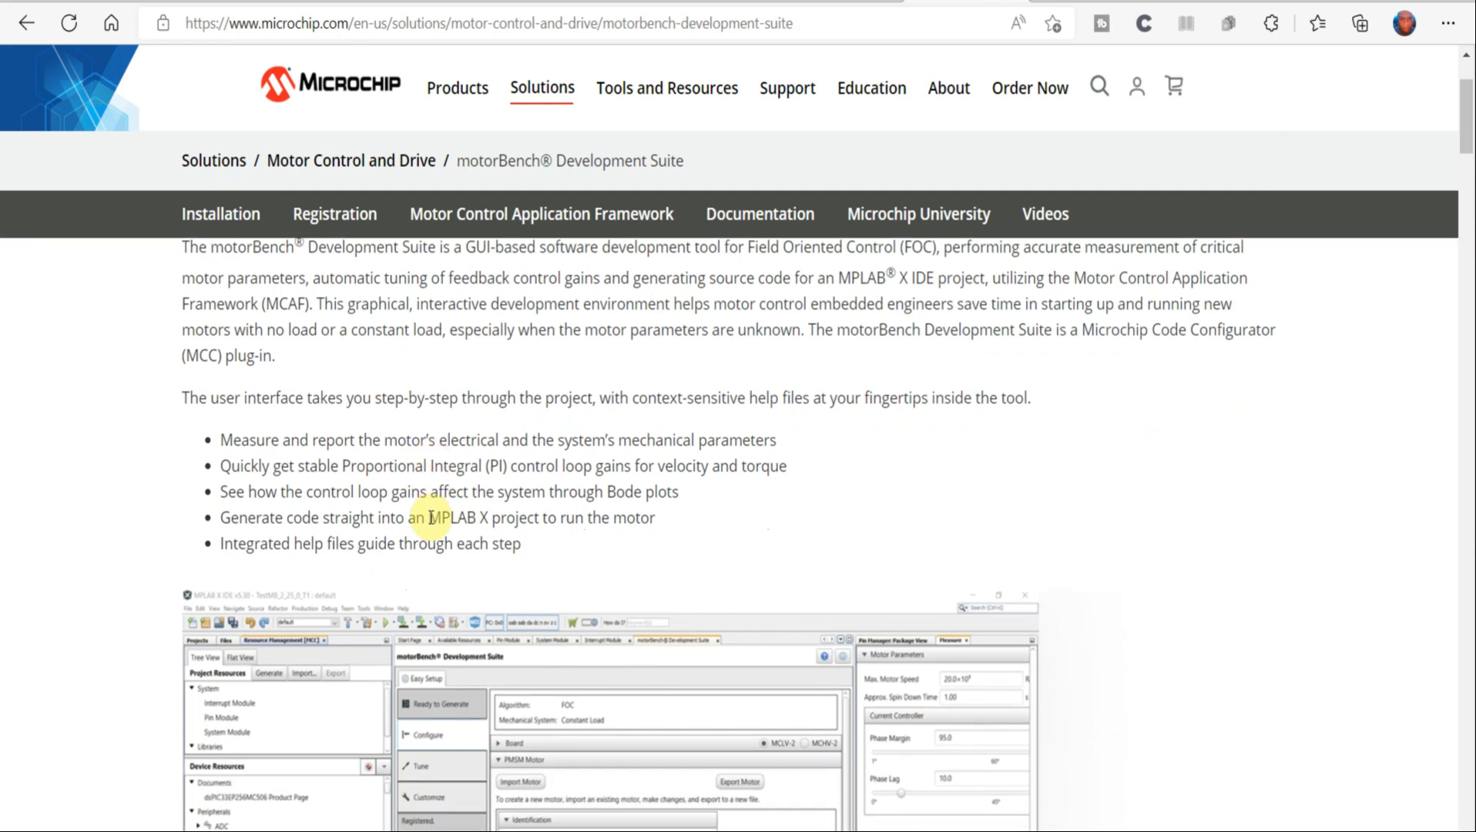
mouse_move(567, 536)
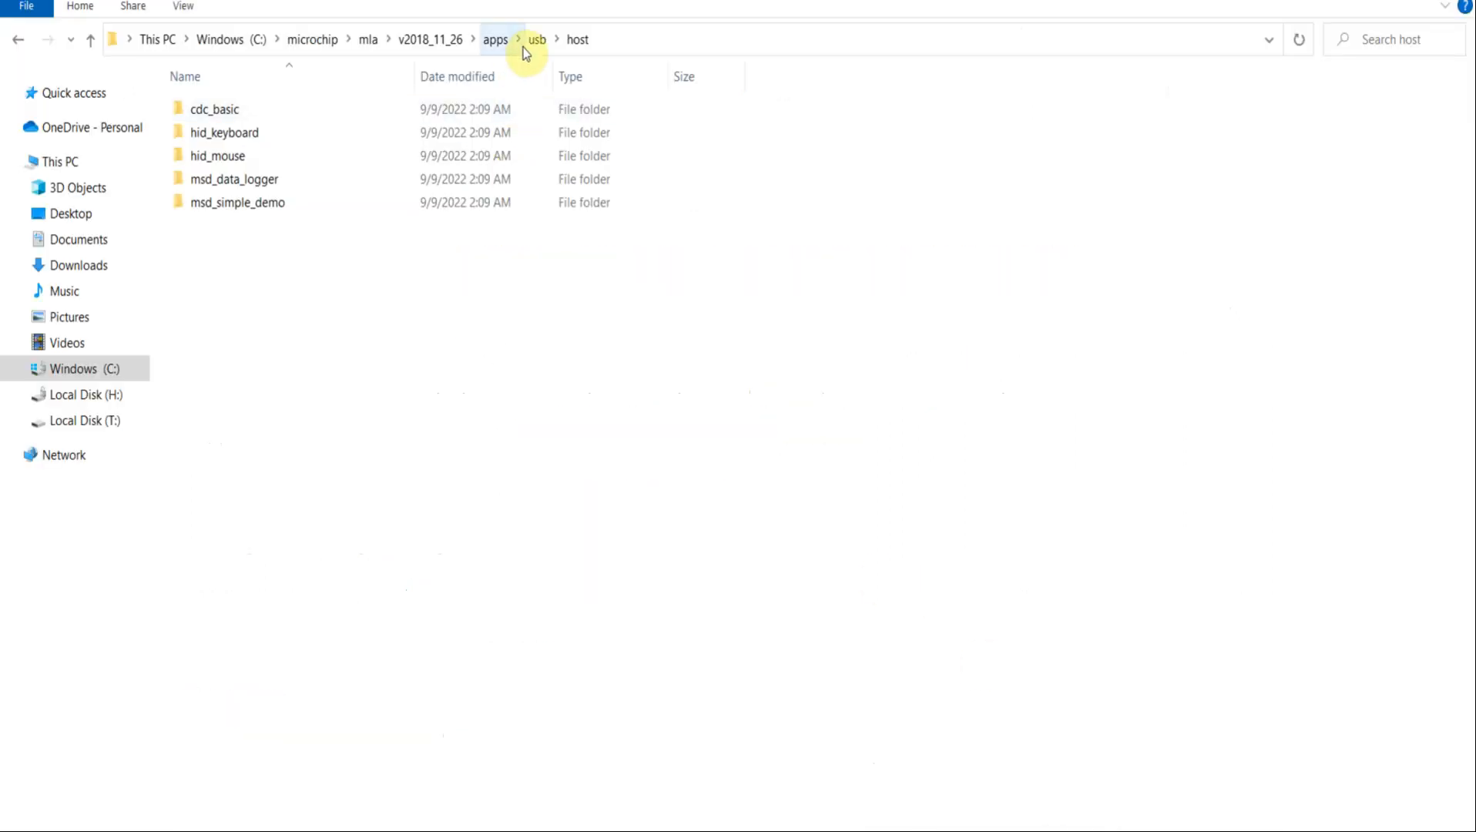
click(536, 40)
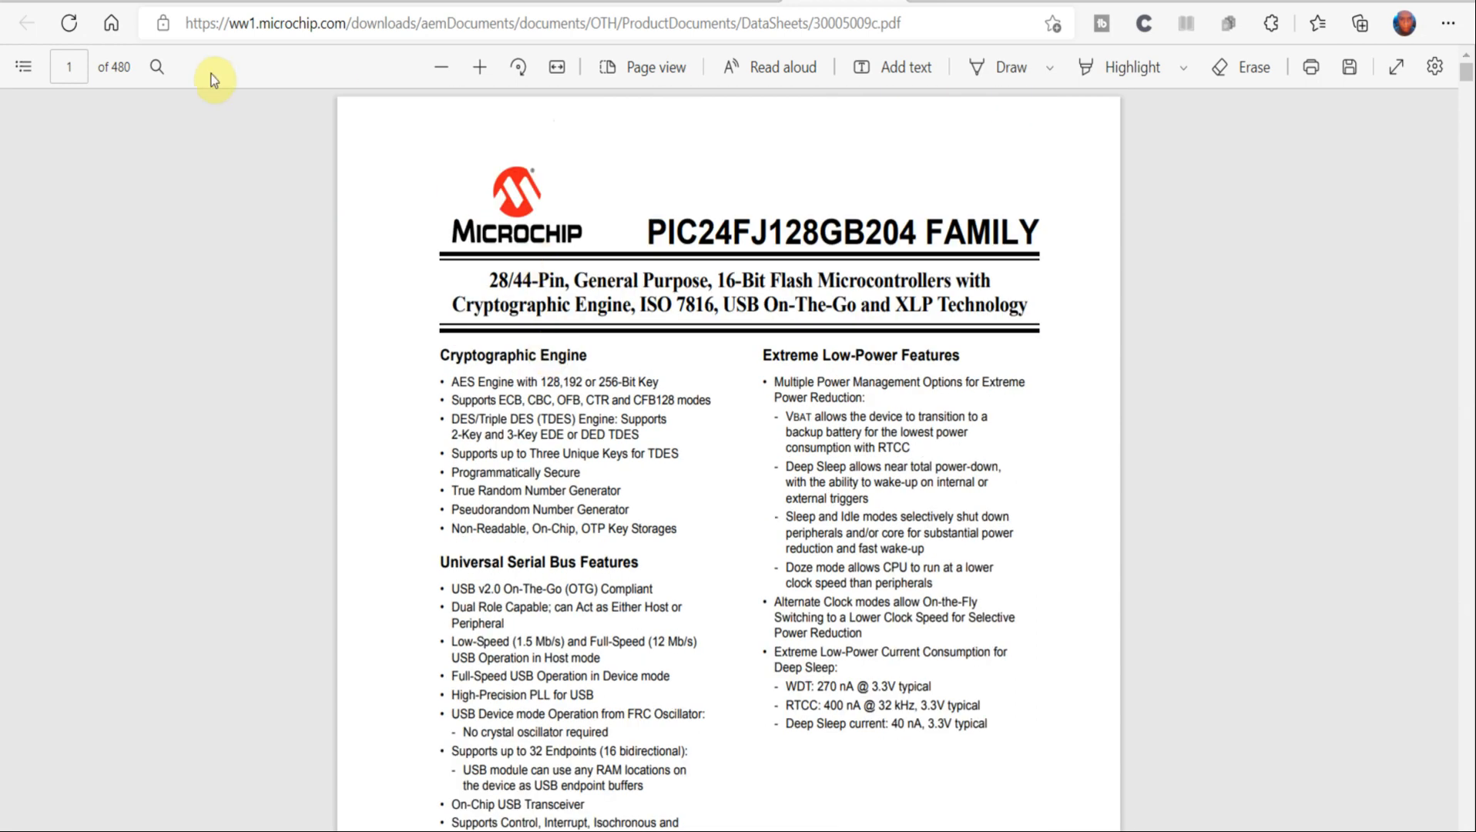
mouse_move(120, 79)
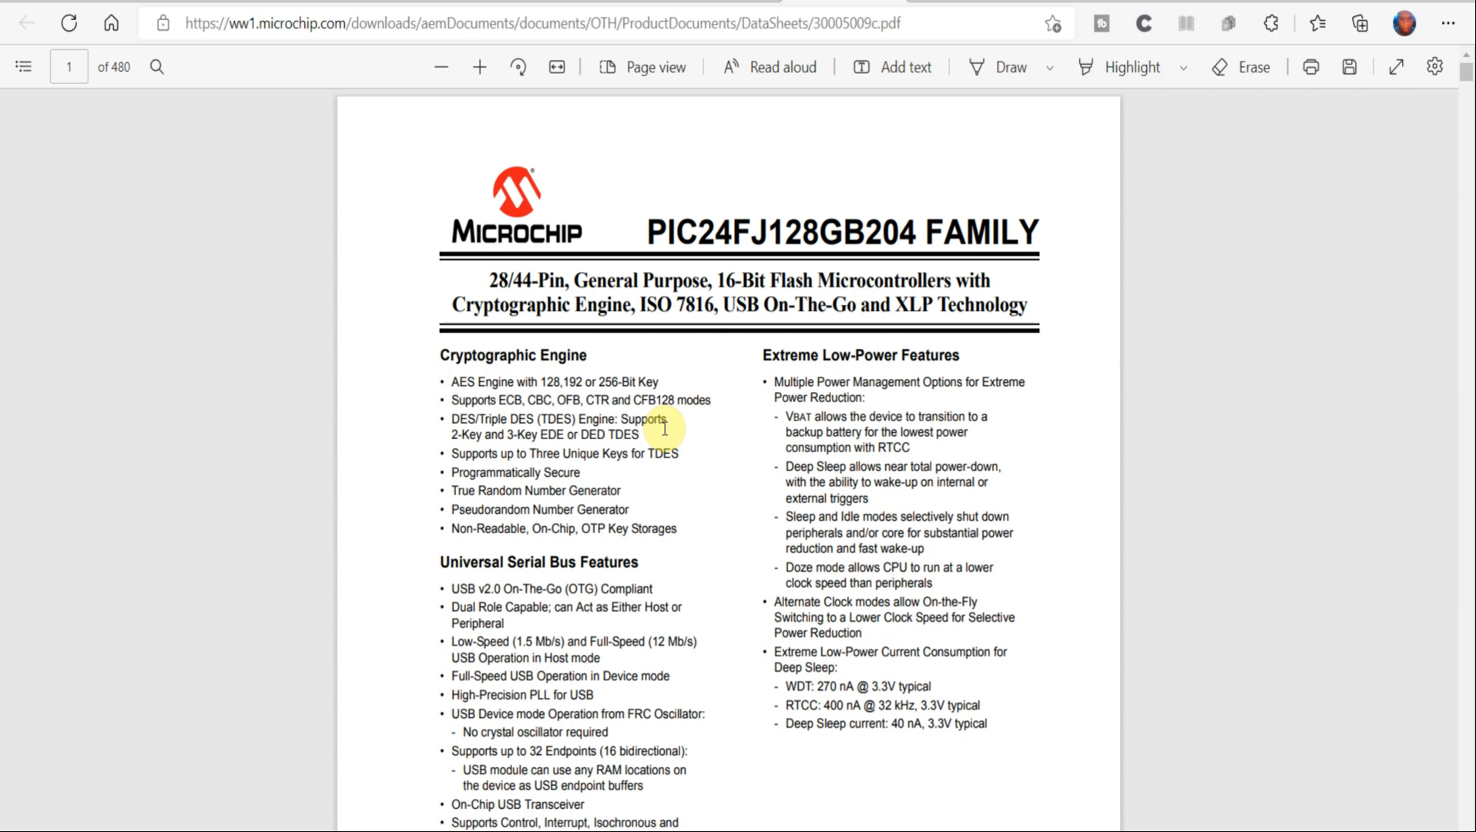
mouse_move(892, 729)
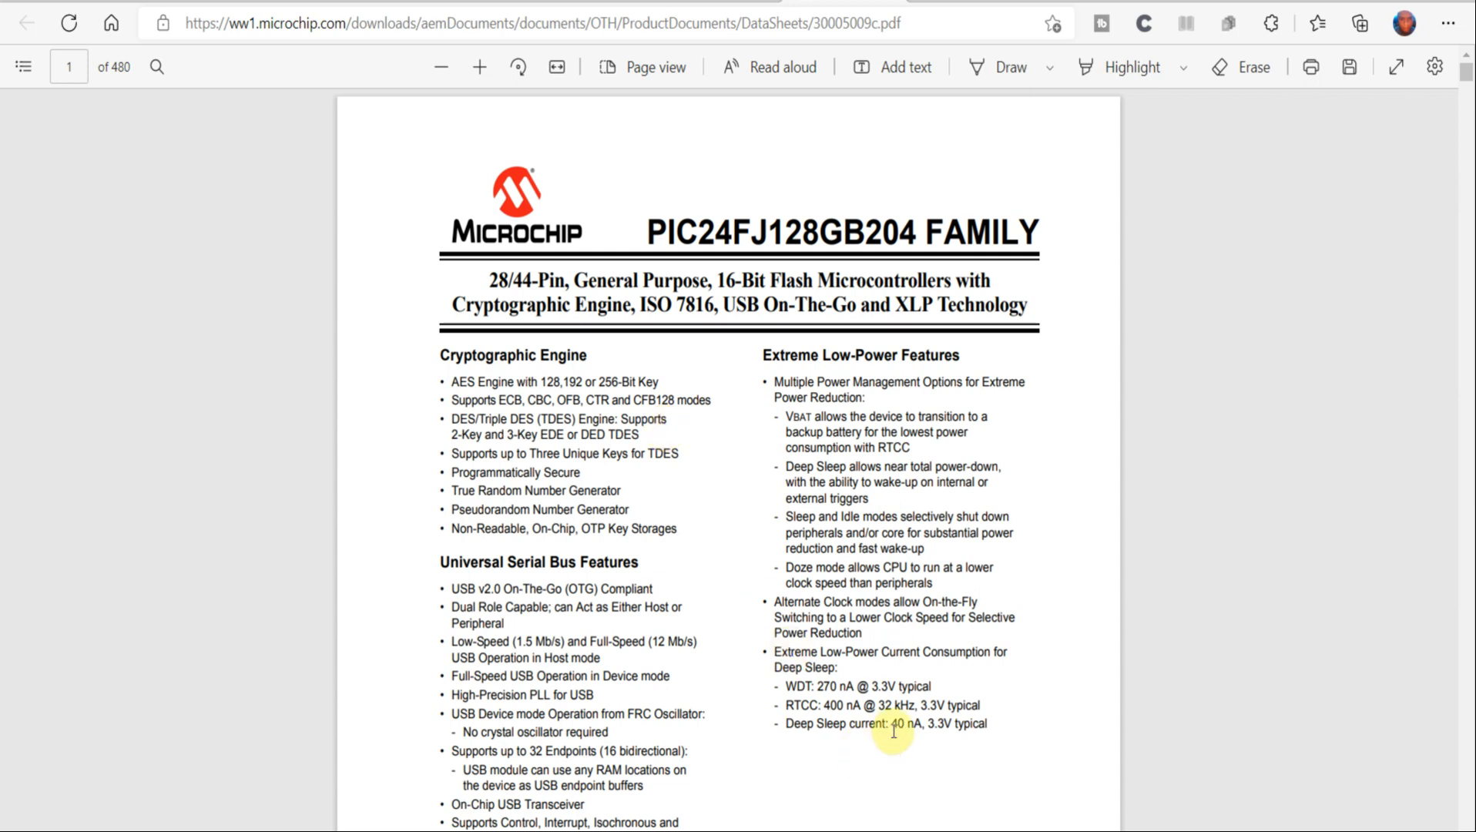